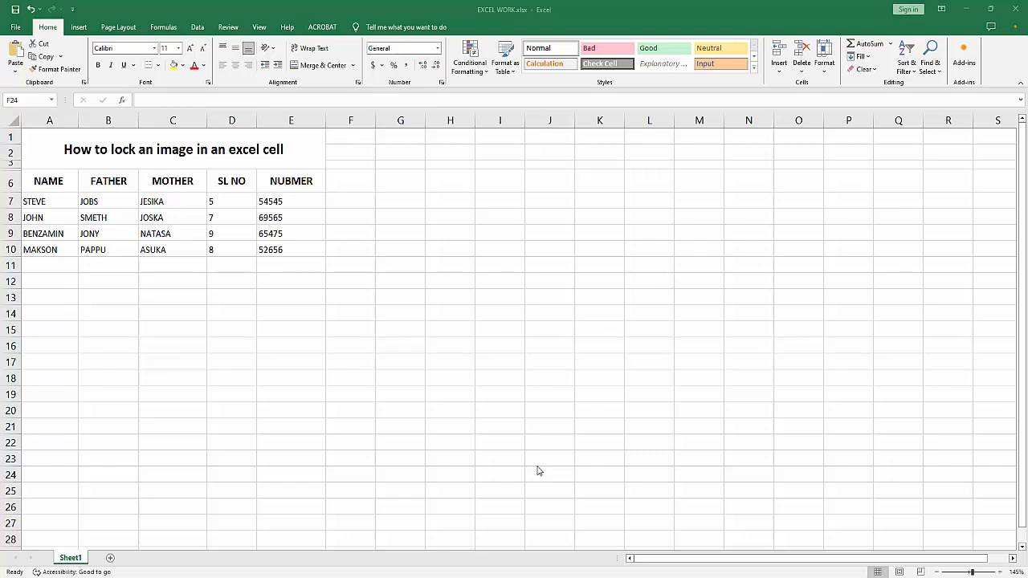
{"action": "mouse_move", "coordinate": [536, 469]}
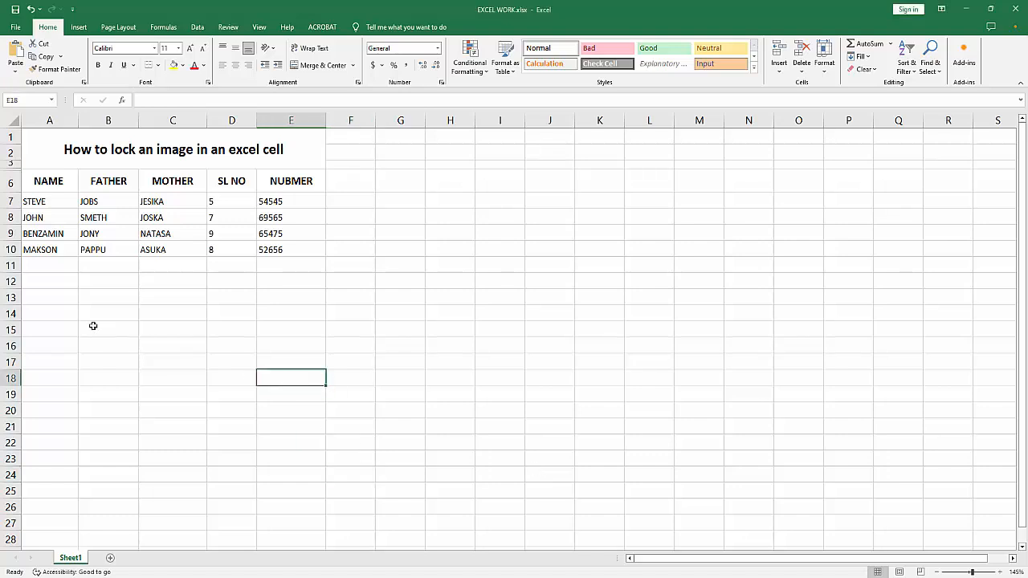
Draw a rectangle shape over cell C13 below the table
{"action": "left_click", "coordinate": [172, 379]}
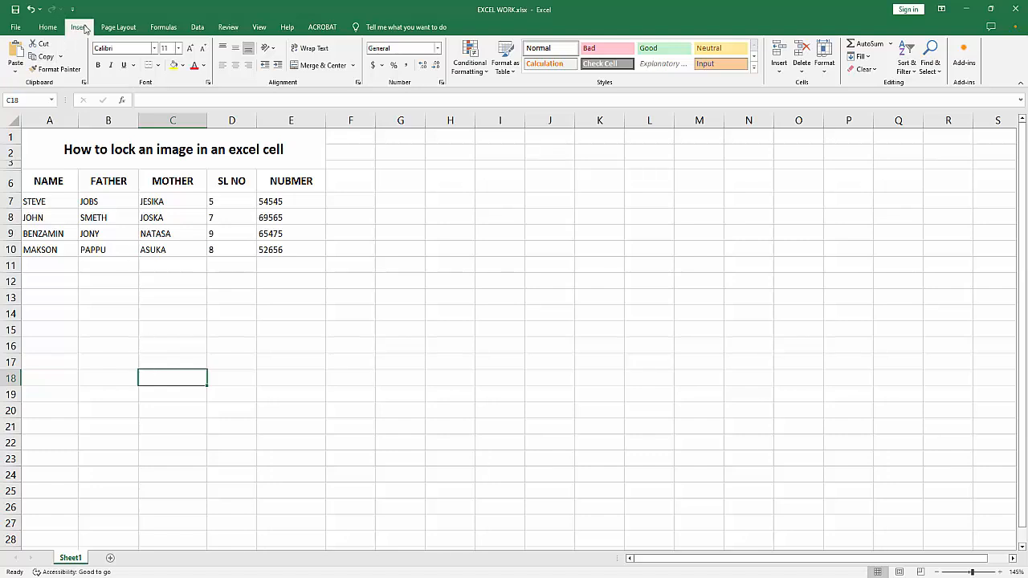
{"action": "left_click", "coordinate": [147, 51]}
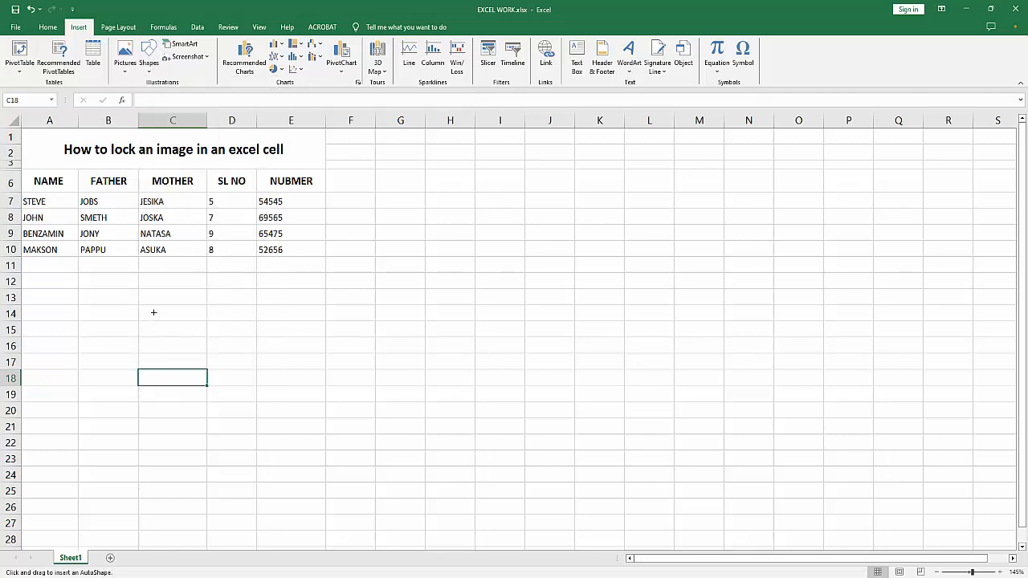
{"action": "mouse_move", "coordinate": [142, 297]}
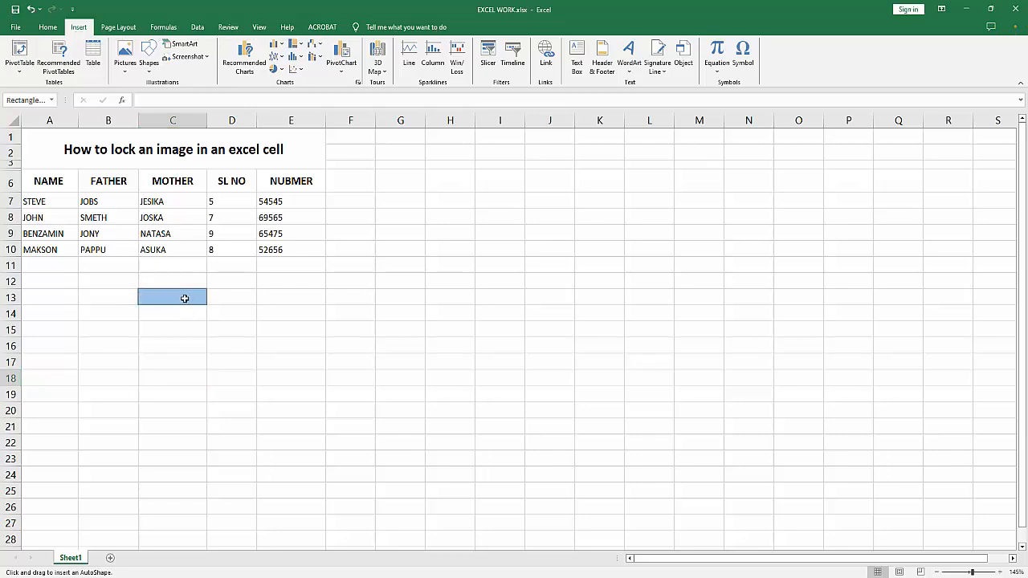
{"action": "left_click_drag", "start_coordinate": [138, 286], "coordinate": [205, 305]}
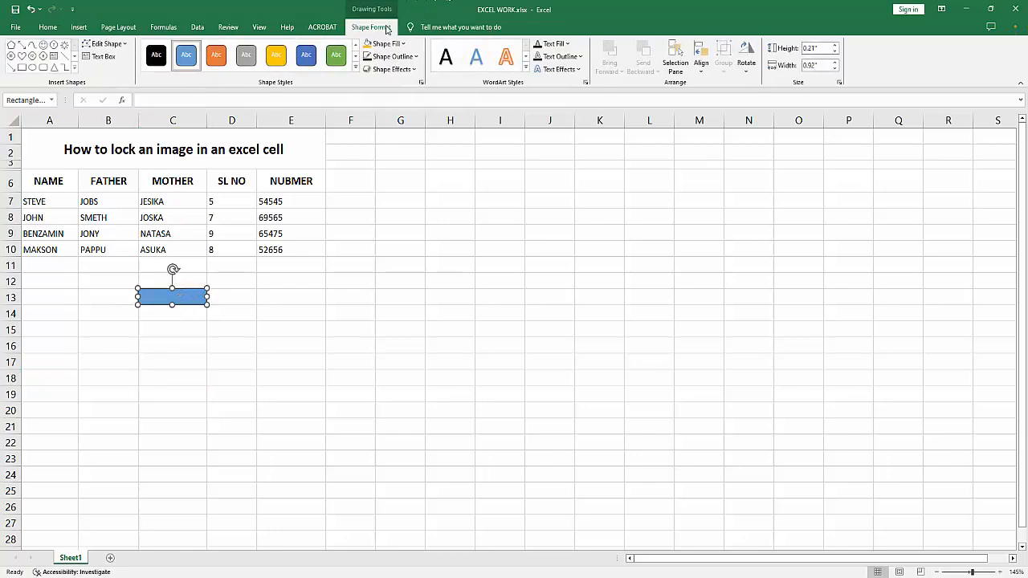
Give the rectangle No Outline and start a Picture fill
{"action": "left_click", "coordinate": [390, 56]}
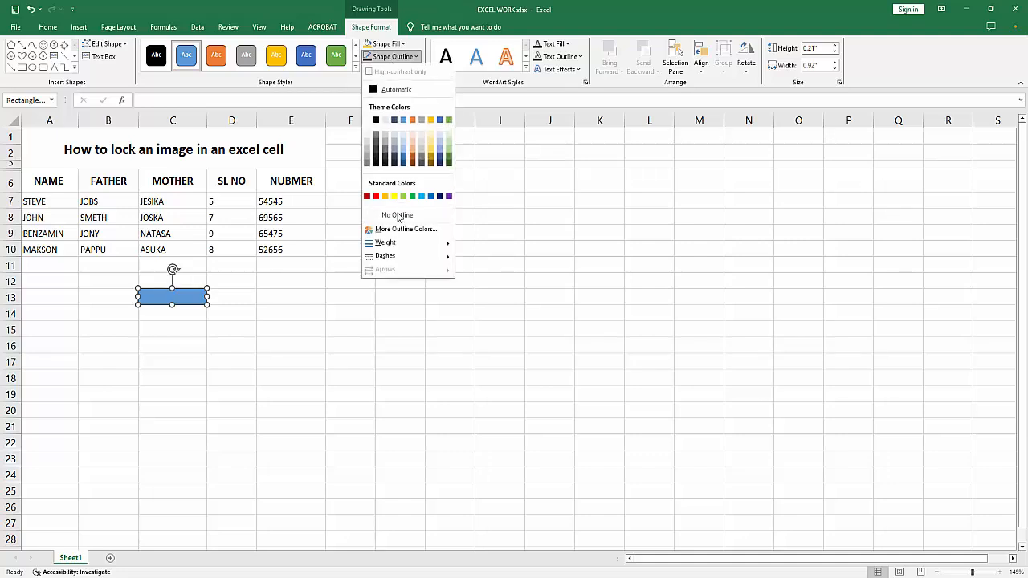
{"action": "left_click", "coordinate": [382, 44]}
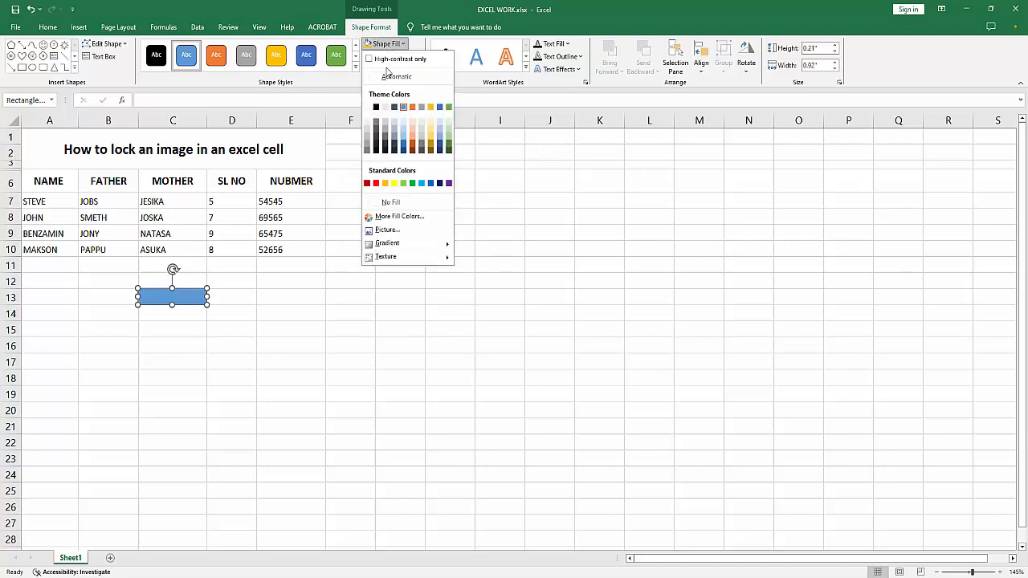
{"action": "left_click", "coordinate": [385, 229]}
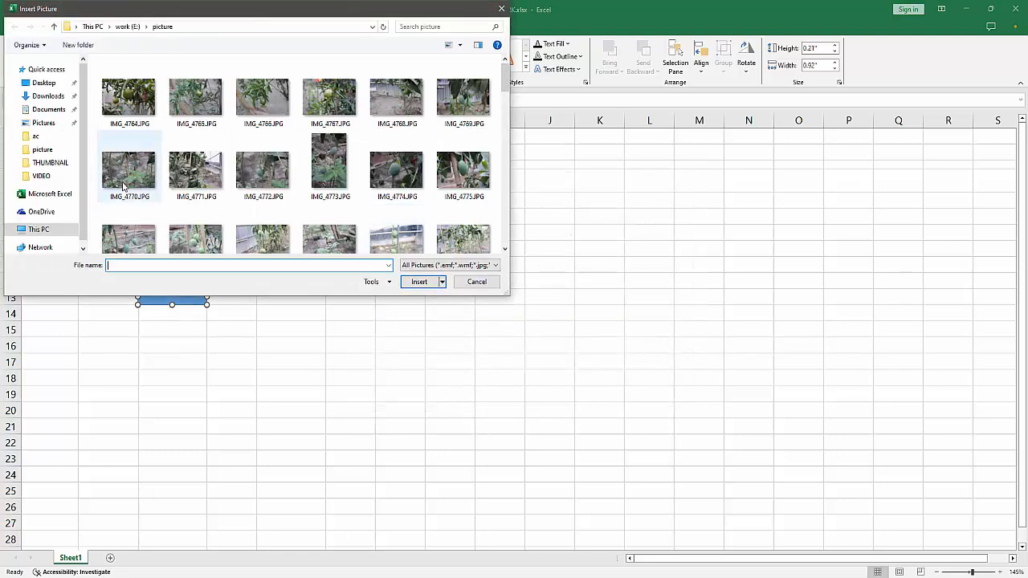
Fill the rectangle with a photo from the picture folder
{"action": "left_click", "coordinate": [476, 281]}
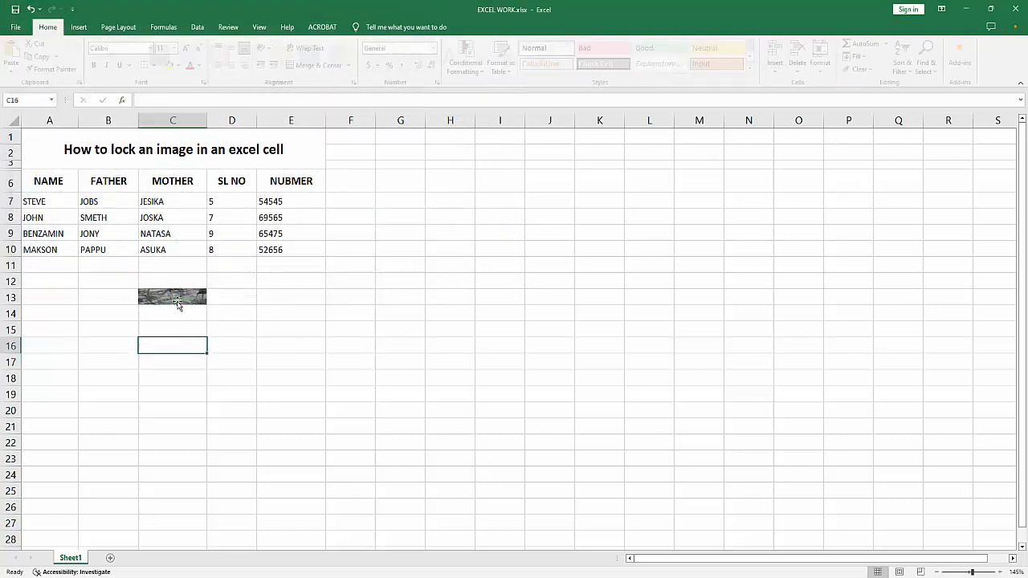
Select the photo-filled rectangle so it can be fitted to the enlarged cell C13
{"action": "left_click", "coordinate": [172, 297]}
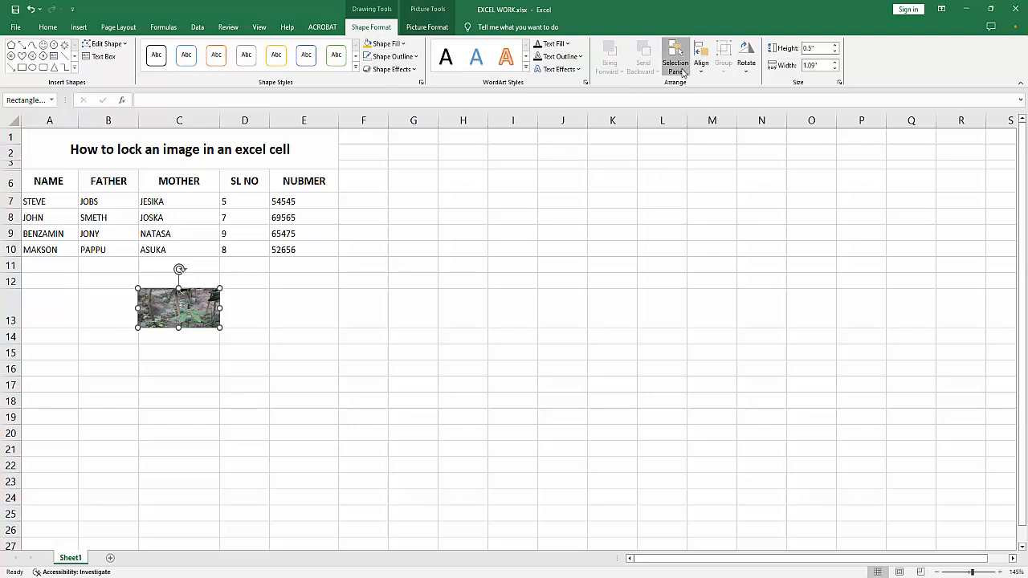
Show the Selection Pane listing the sheet's rectangle
{"action": "left_click", "coordinate": [674, 54]}
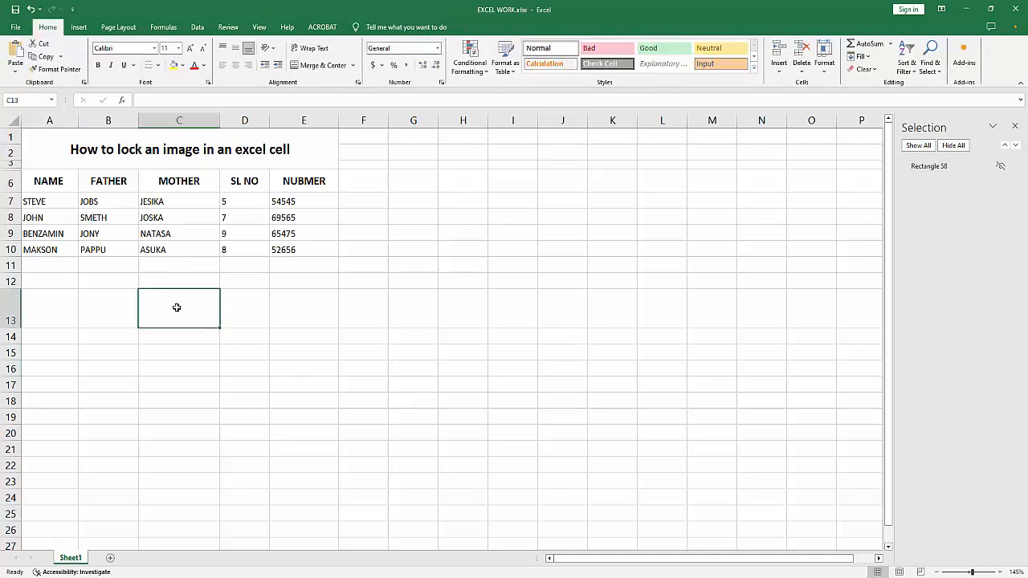
{"action": "mouse_move", "coordinate": [183, 340]}
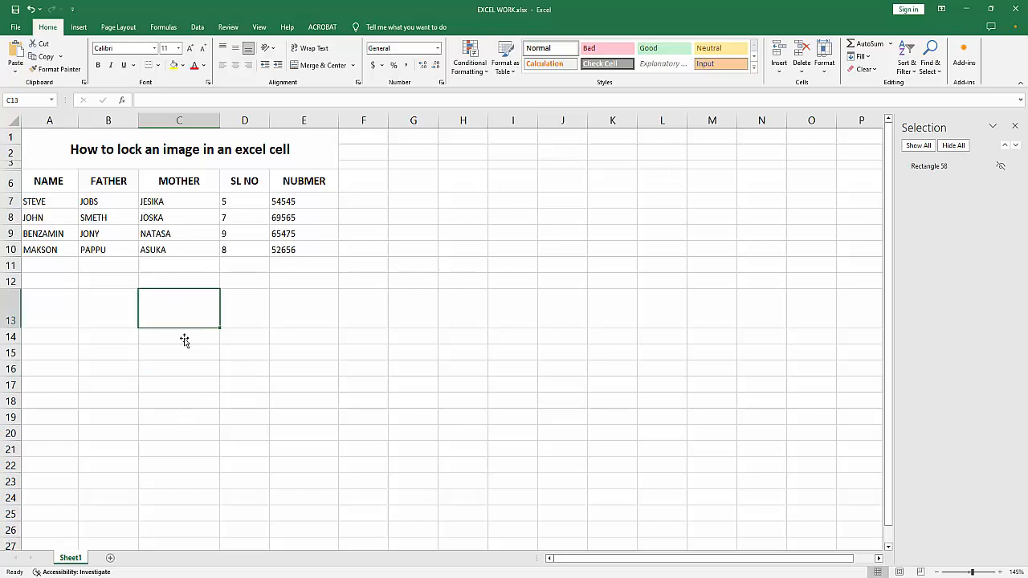
{"action": "mouse_move", "coordinate": [198, 411]}
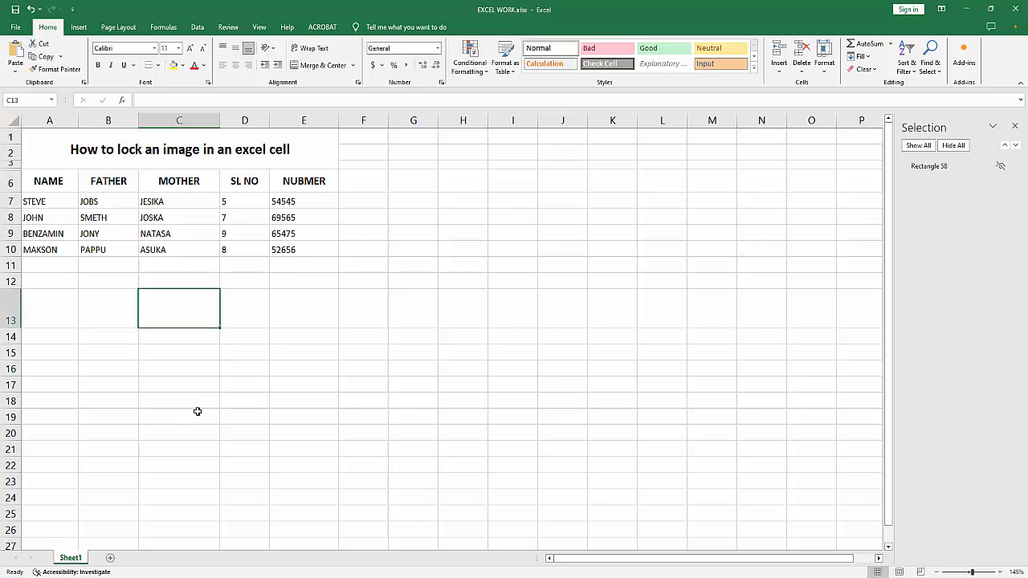